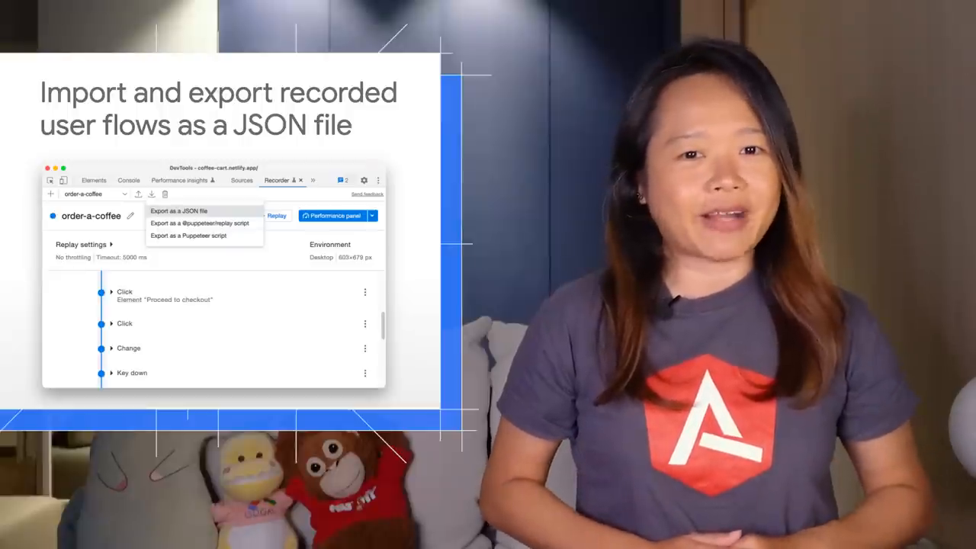
# Switch DevTools to the Recorder panel, which has no recordings yet.
pyautogui.click(178, 210)
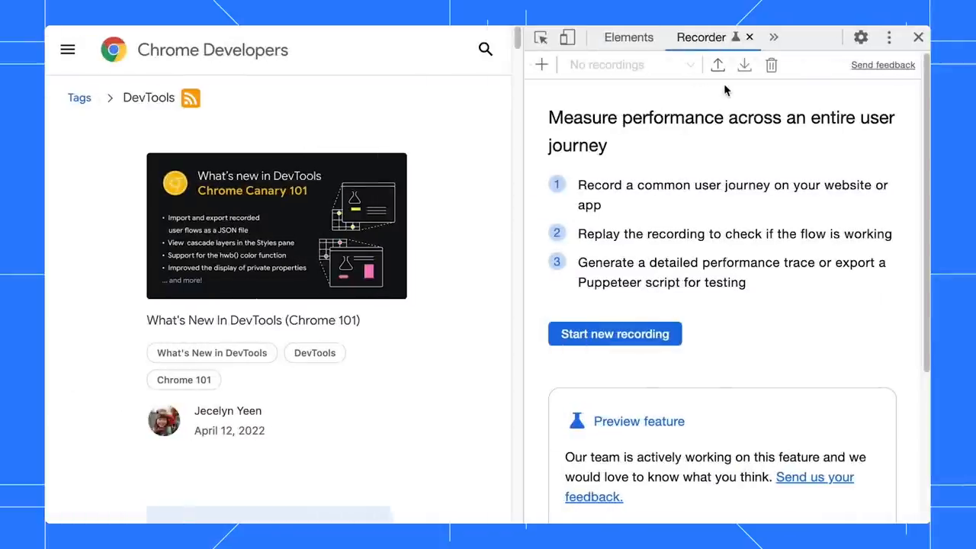
# Import the order-a-coffee JSON recording and scroll through its listed steps.
pyautogui.click(717, 64)
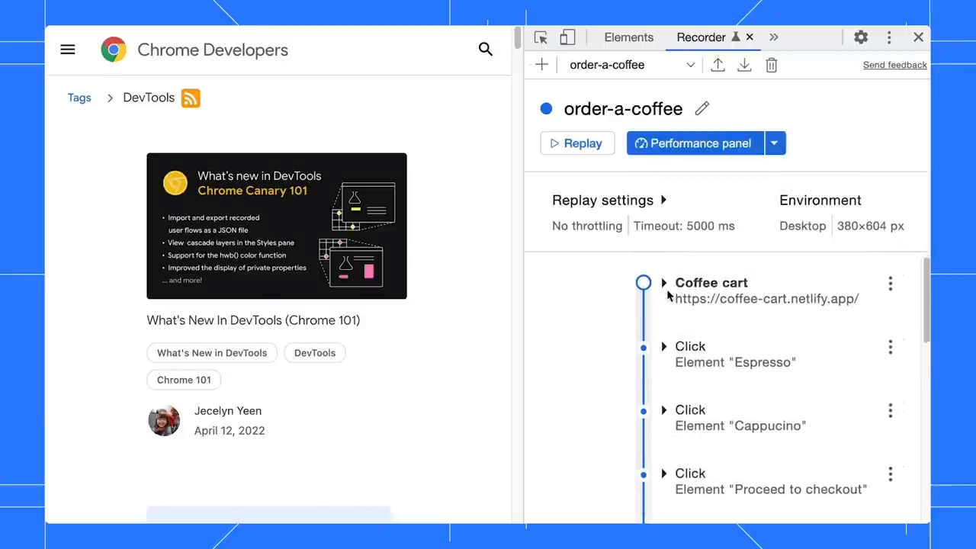
pyautogui.scroll(-3)
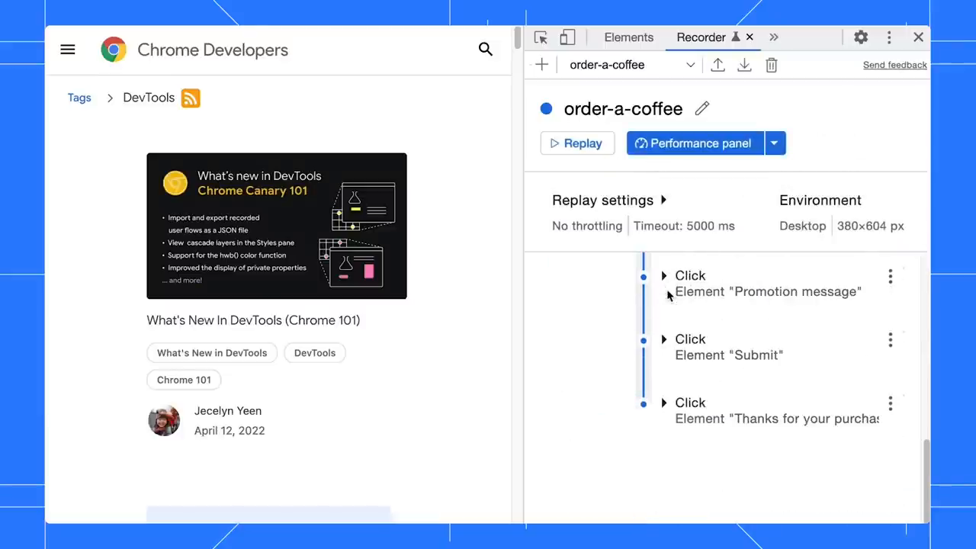
pyautogui.moveTo(595, 195)
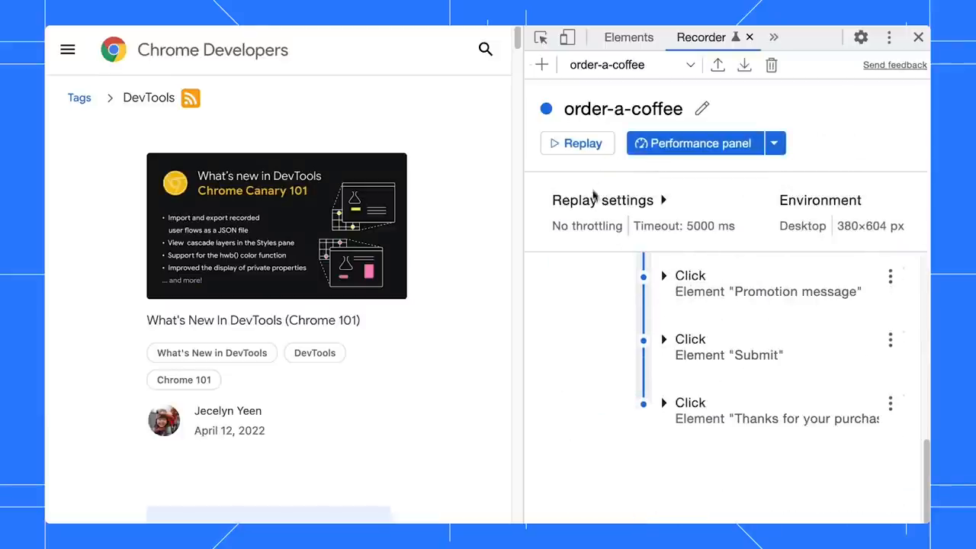
# Replay the order-a-coffee flow and scroll through its completed steps.
pyautogui.click(577, 143)
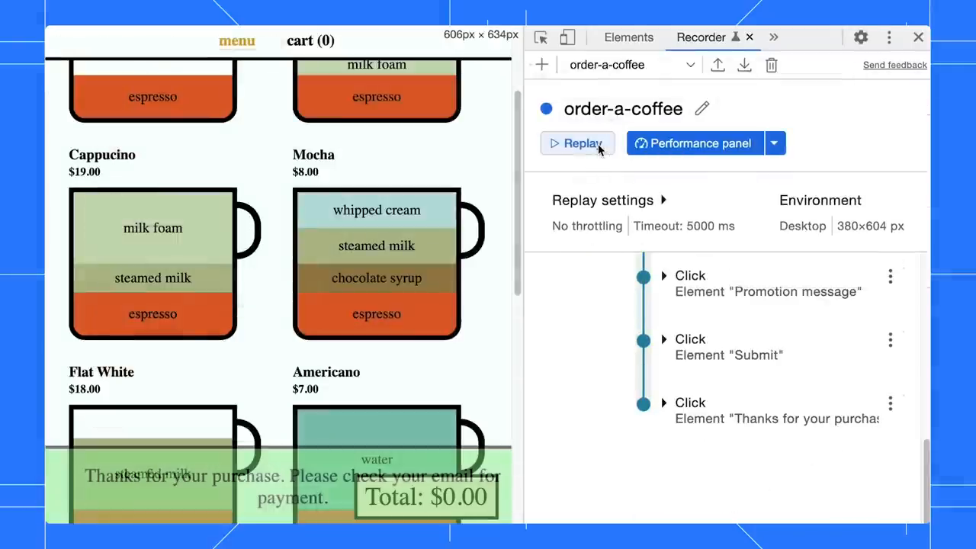
pyautogui.click(582, 143)
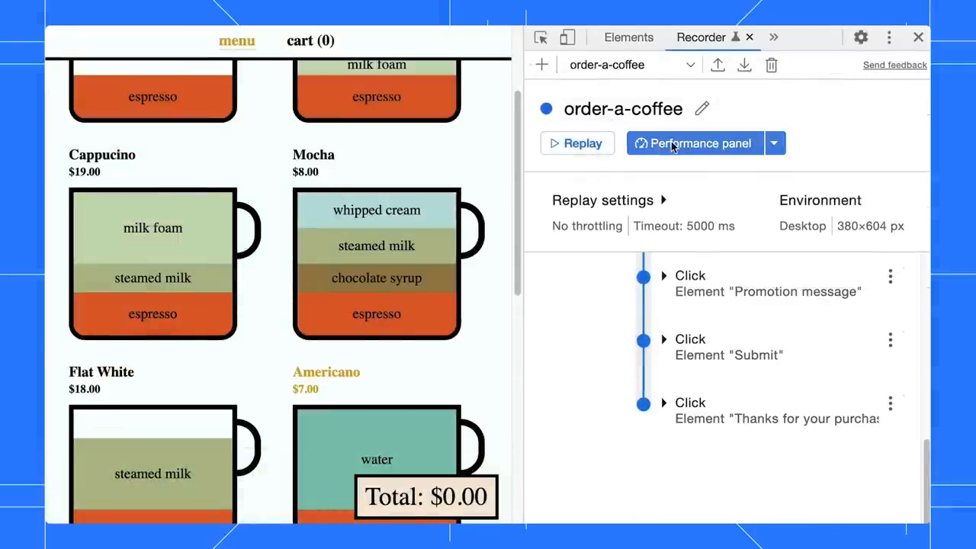
pyautogui.scroll(-3)
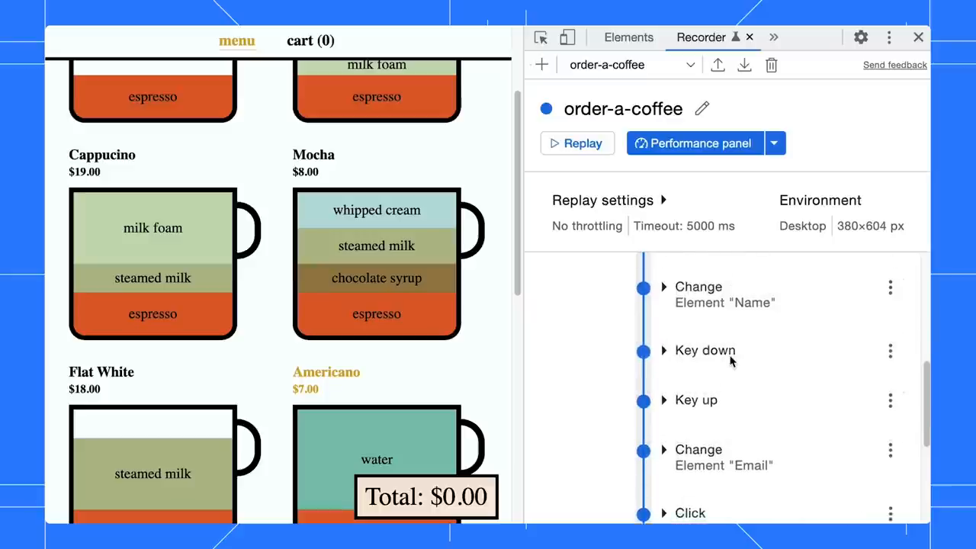
pyautogui.scroll(3)
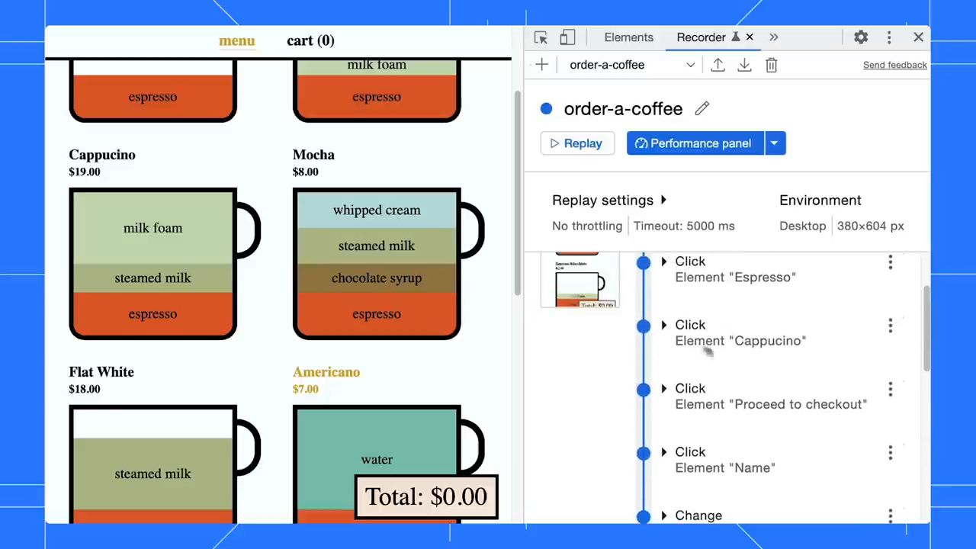
# Expand the Click Element "Cappucino" step to view its aria and data-test selectors.
pyautogui.click(663, 325)
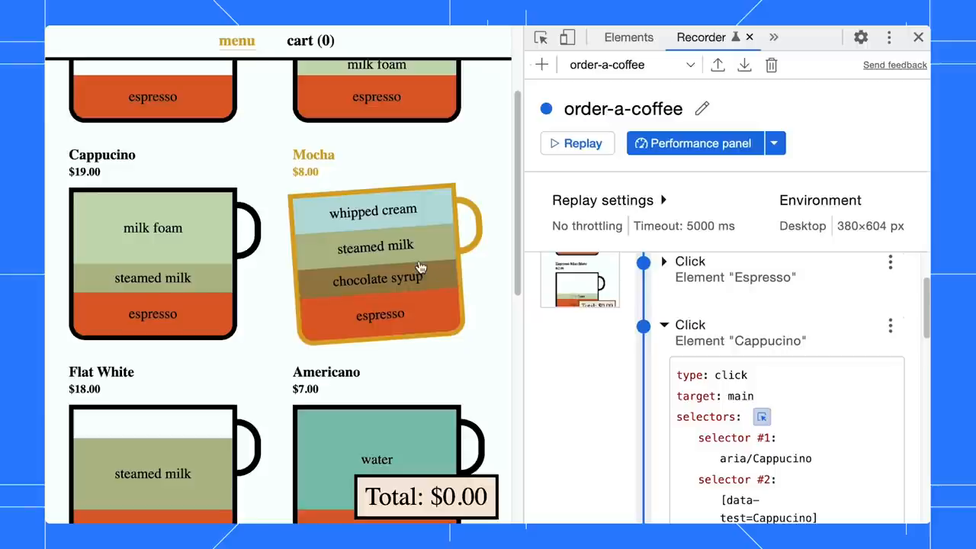
pyautogui.click(376, 263)
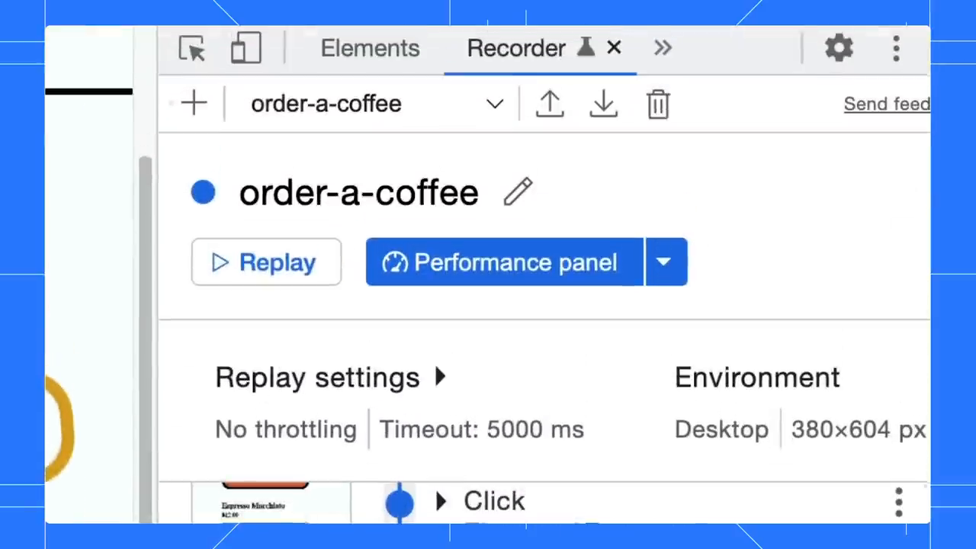
# Export the order-a-coffee recording as a script and save it in Documents.
pyautogui.click(603, 105)
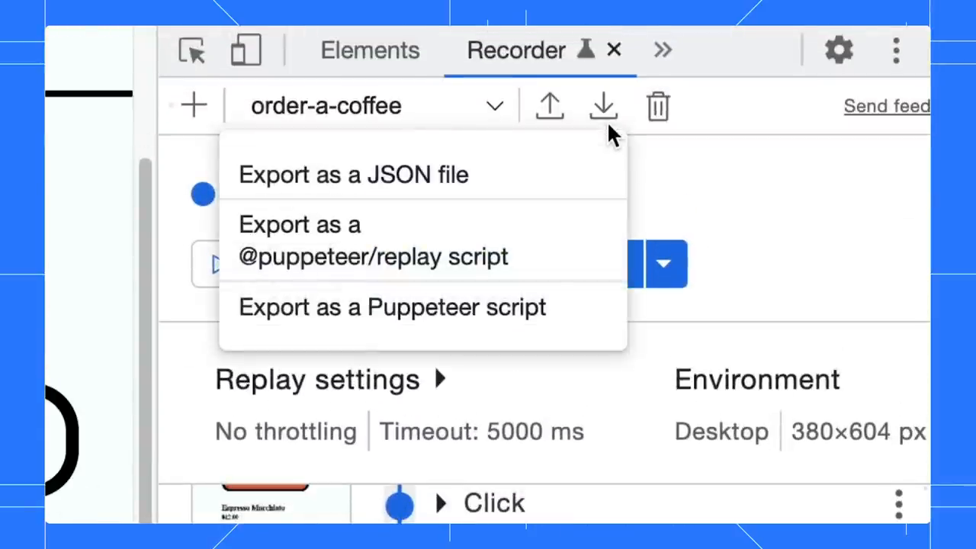
pyautogui.moveTo(583, 187)
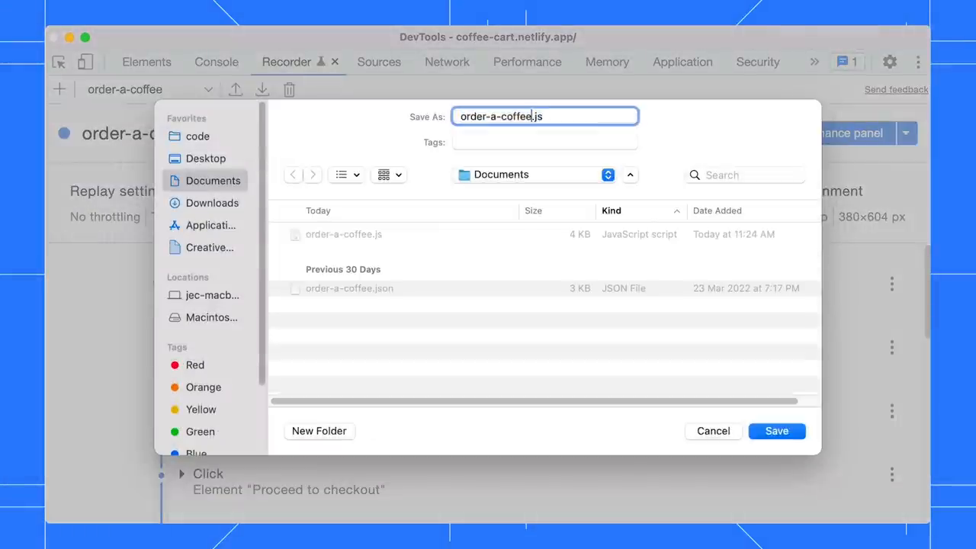
pyautogui.click(776, 431)
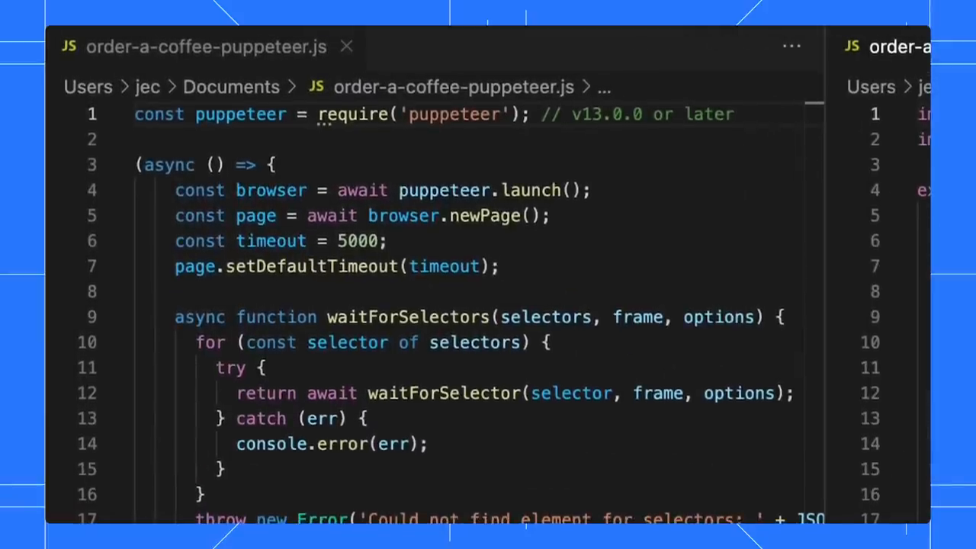
pyautogui.scroll(-3)
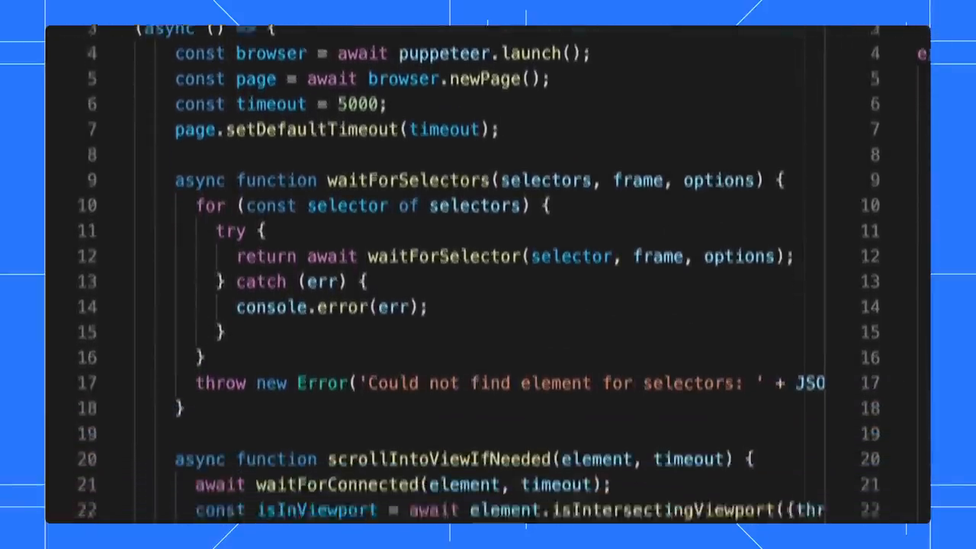
pyautogui.scroll(-3)
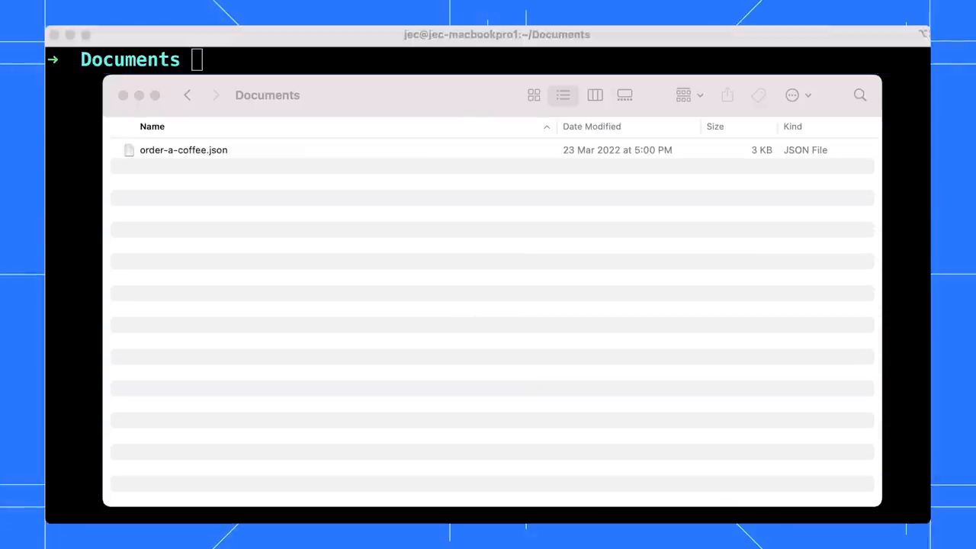
pyautogui.moveTo(350, 40)
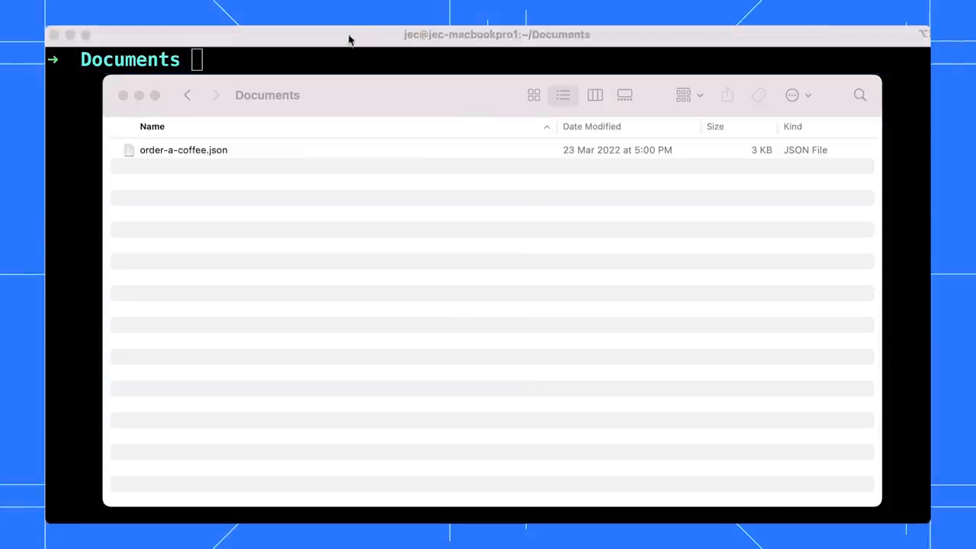
pyautogui.write('npx @puppe')
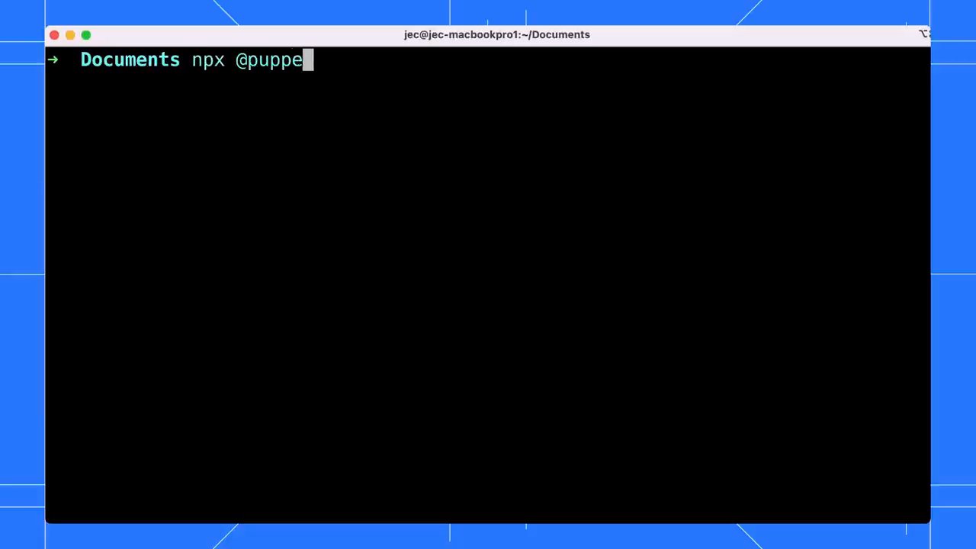
pyautogui.write('teer/replay order-a-coffee.json')
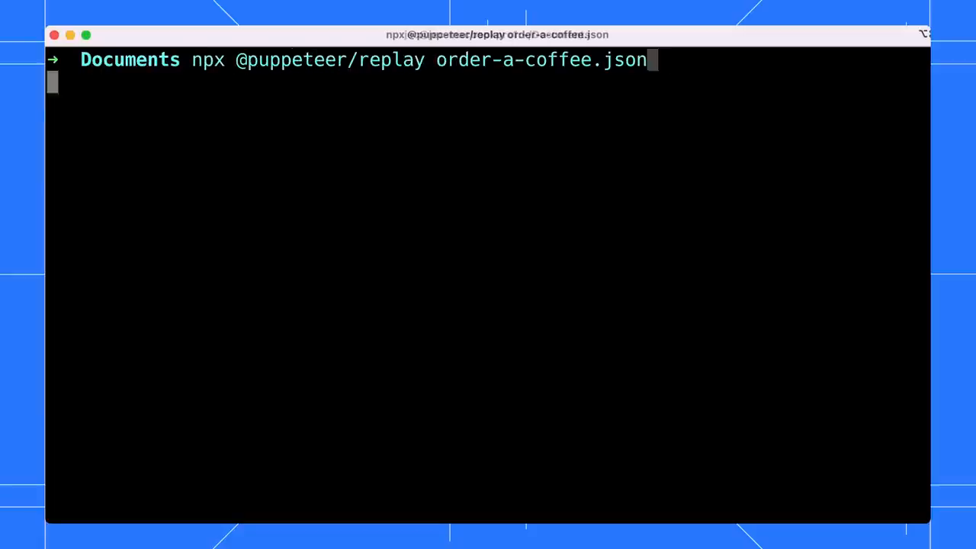